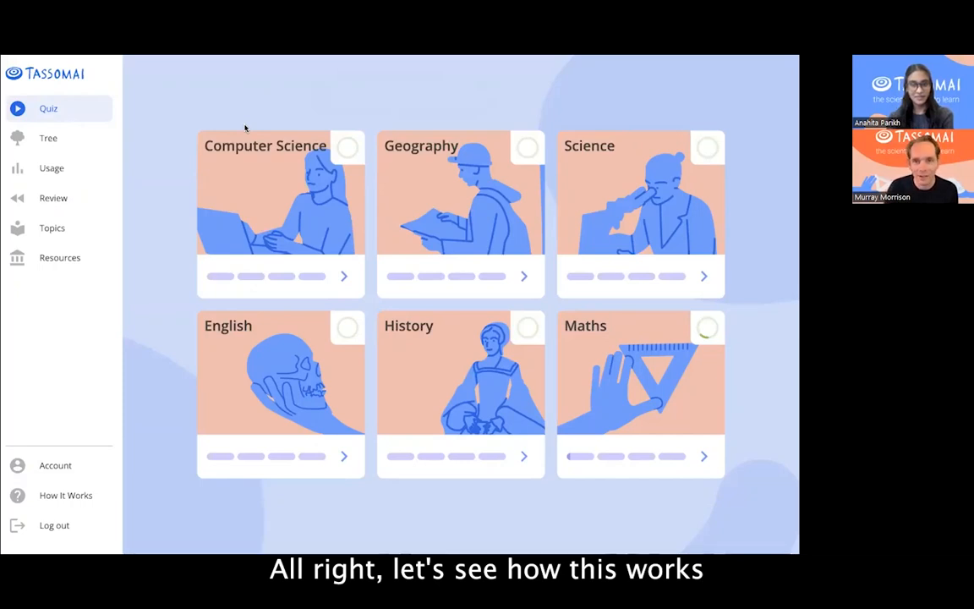
Start the Science quiz to reach the steel versus pure iron question.
left_click(639, 211)
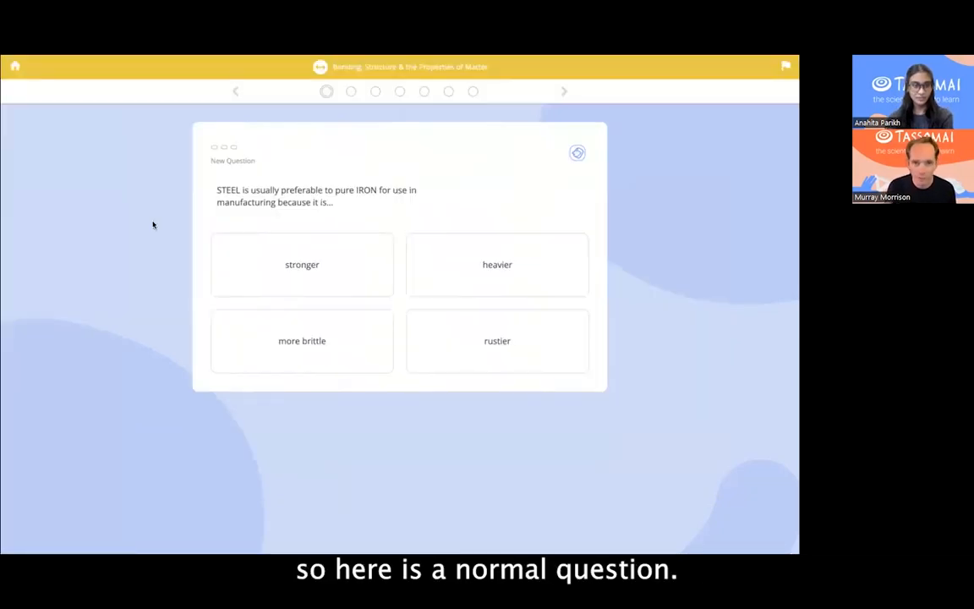
mouse_move(443, 193)
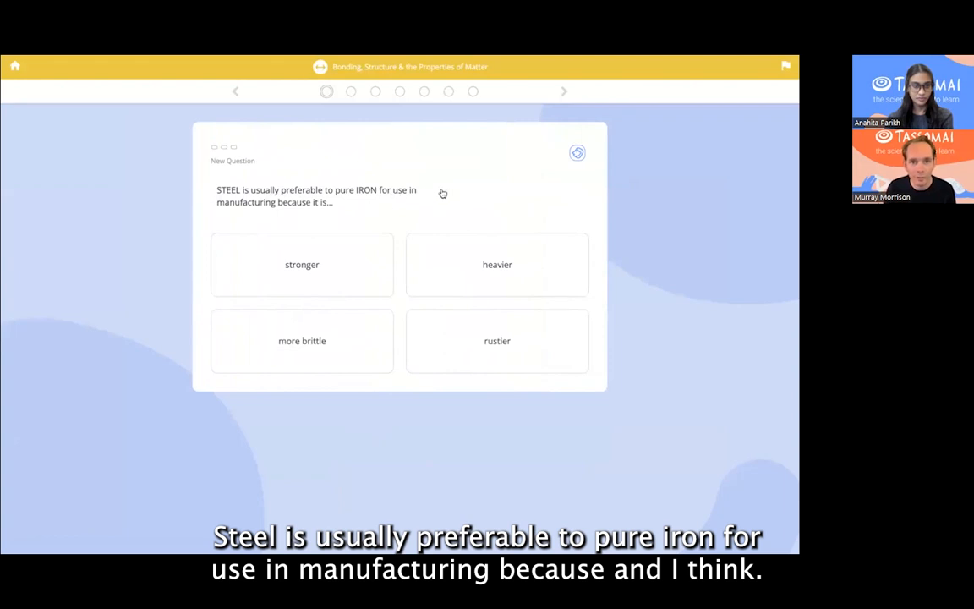
mouse_move(450, 222)
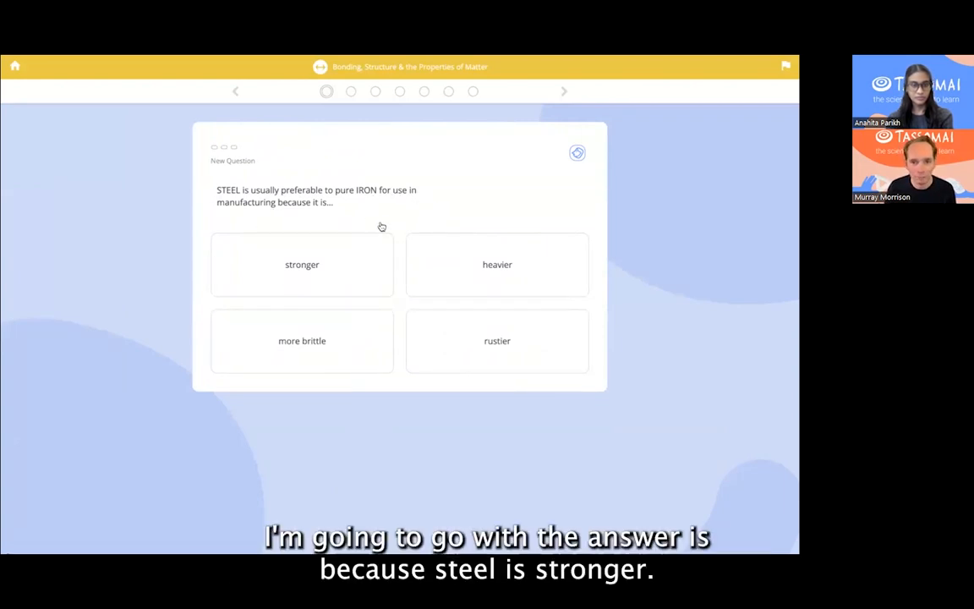
mouse_move(406, 223)
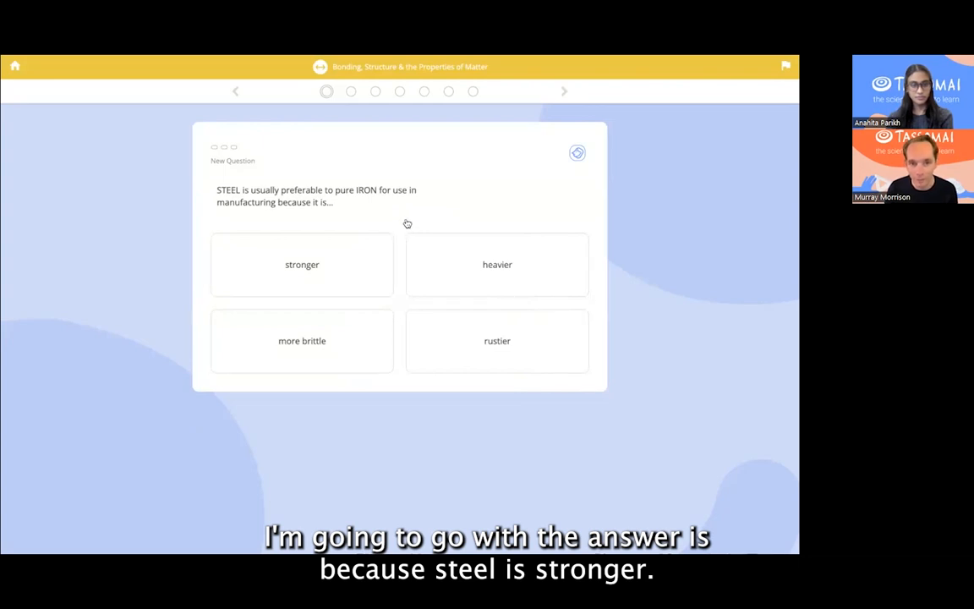
mouse_move(484, 213)
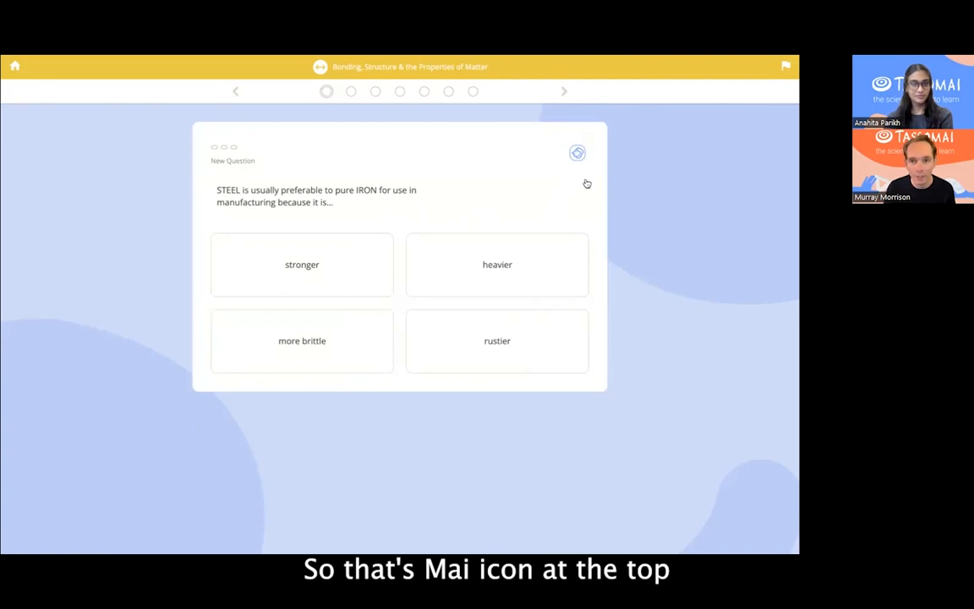
mouse_move(582, 174)
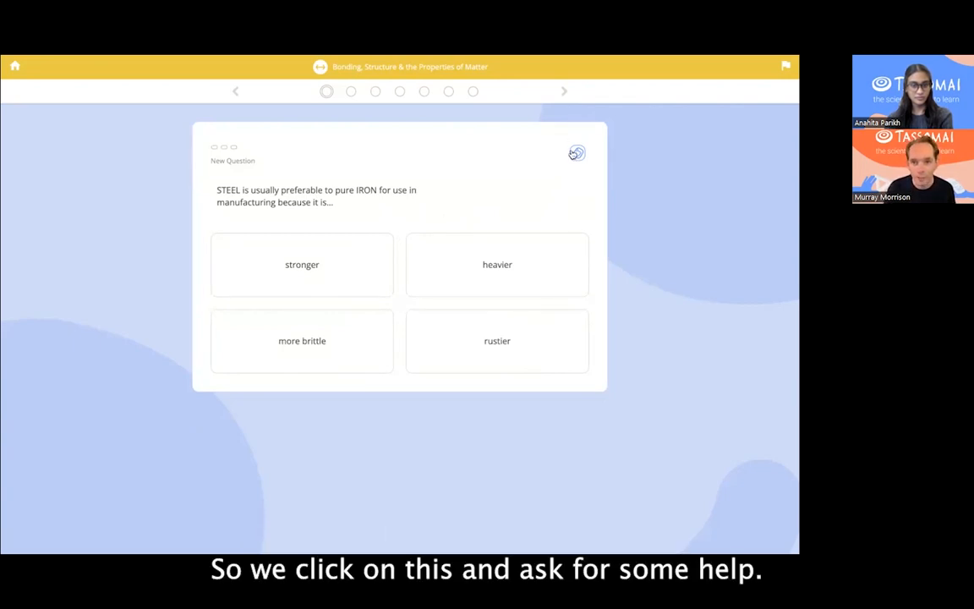
Bring up the Mai assistant chat panel beside the steel question.
left_click(576, 152)
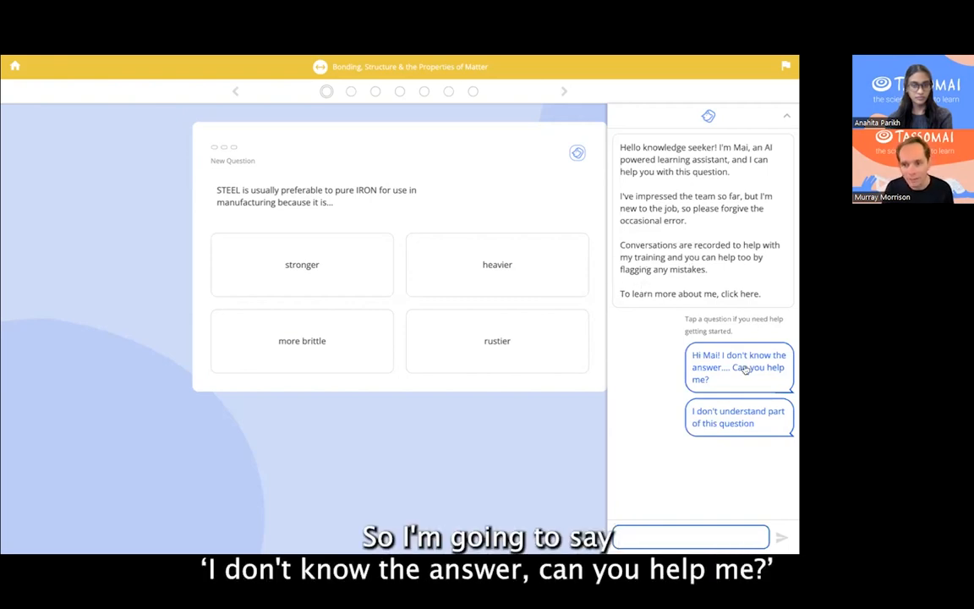
Use the 'Hi Mai! I don't know the answer' prompt, then reply 'i have no idea'.
left_click(737, 365)
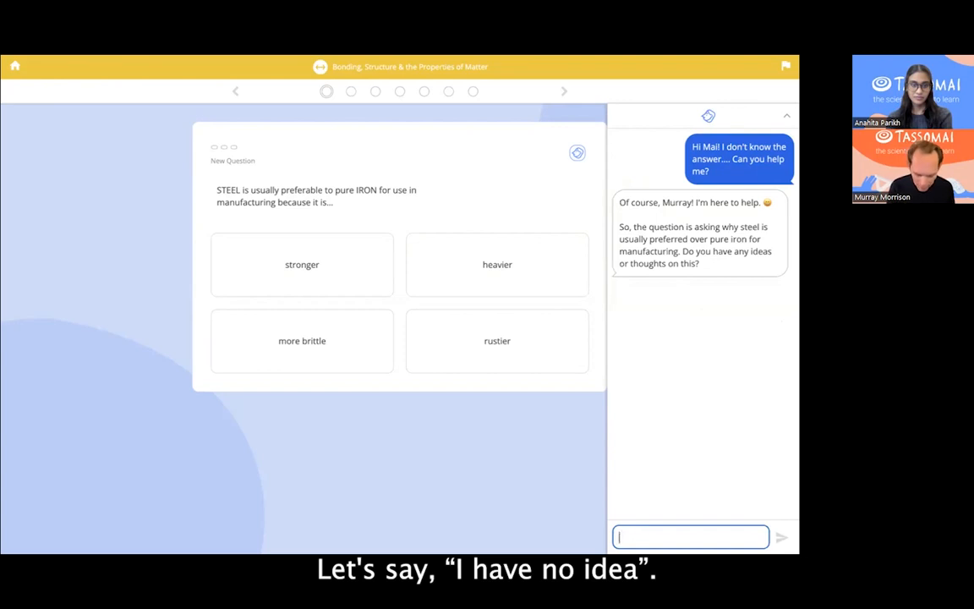
type("i have no idea")
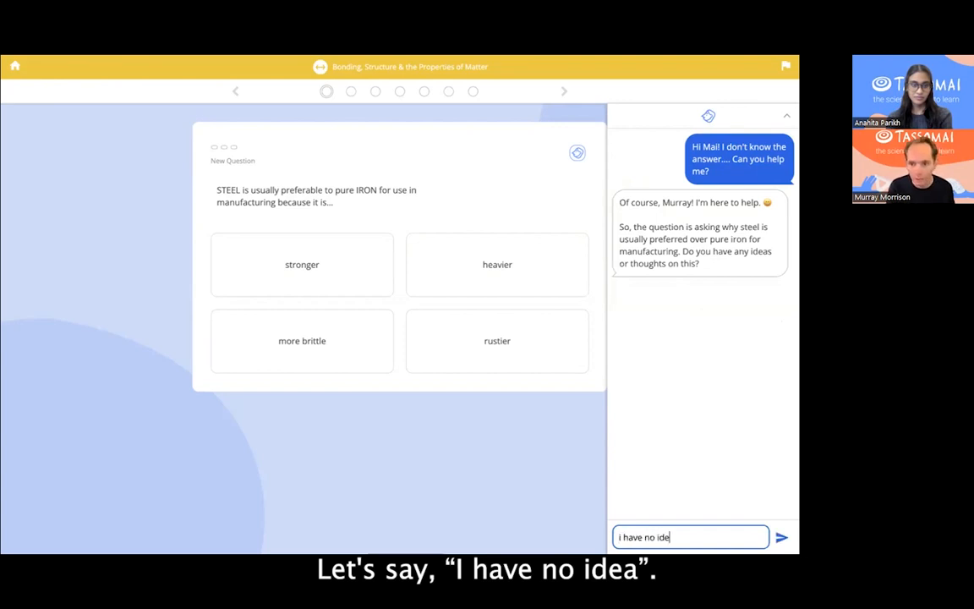
left_click(780, 538)
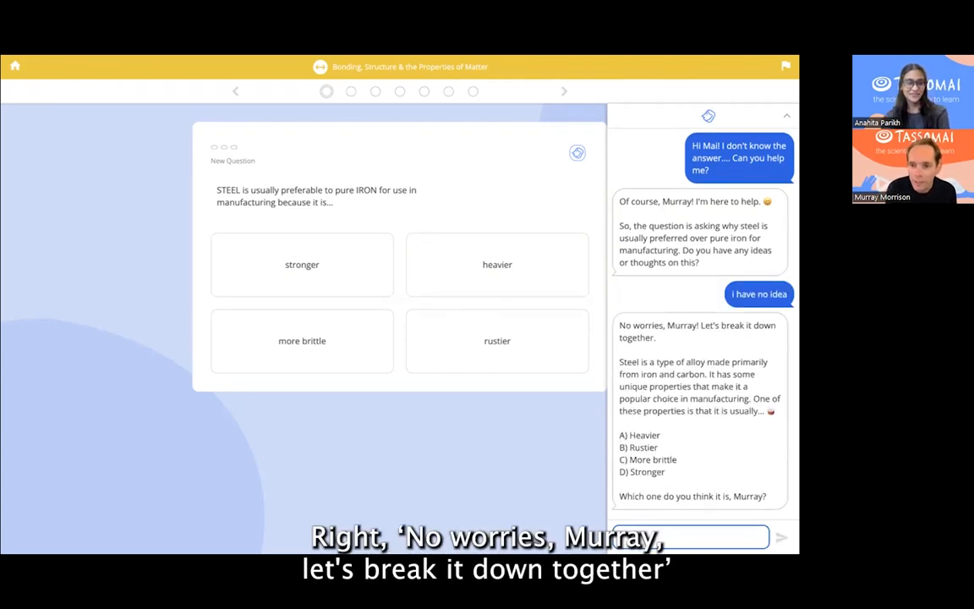